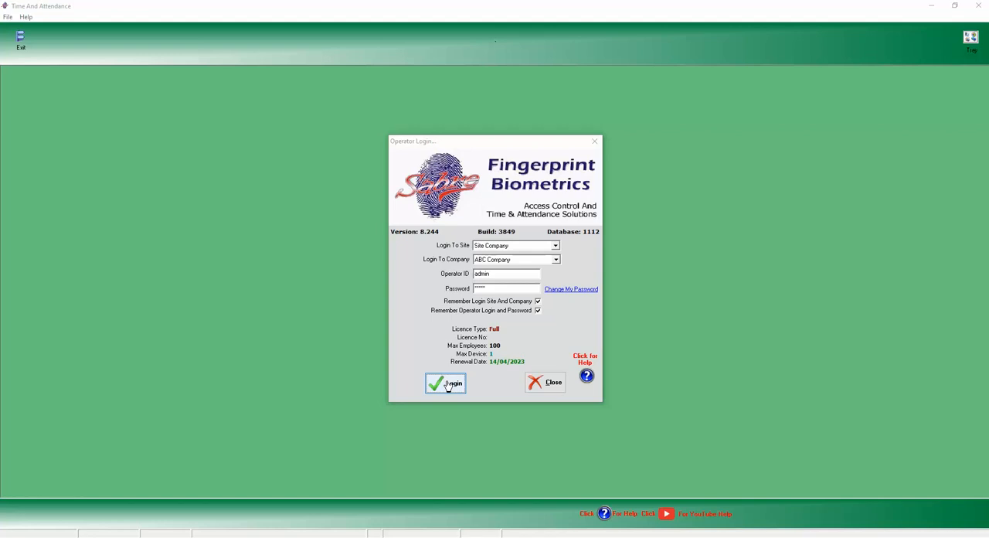
Log in as admin and reach the INI Manager via Help > Database
left_click(446, 381)
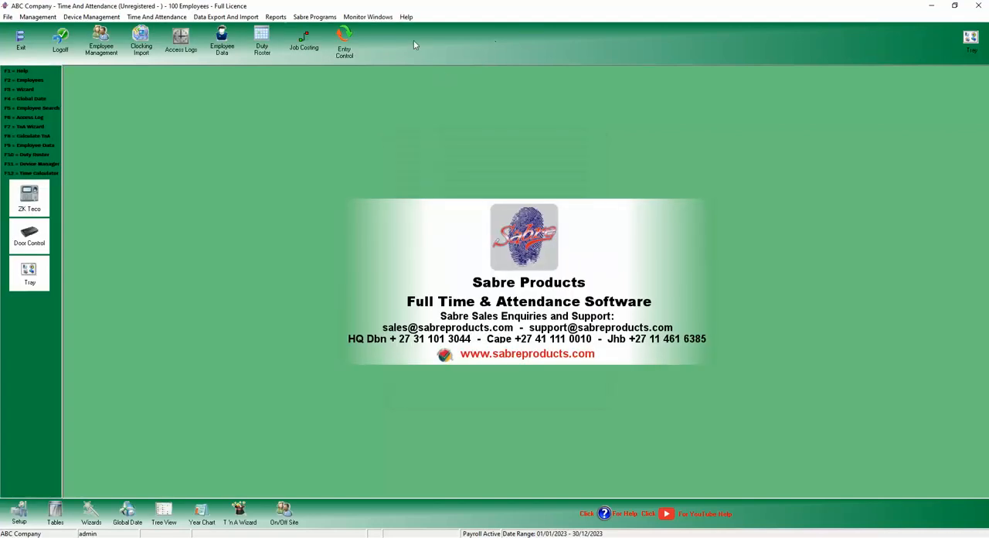
left_click(412, 15)
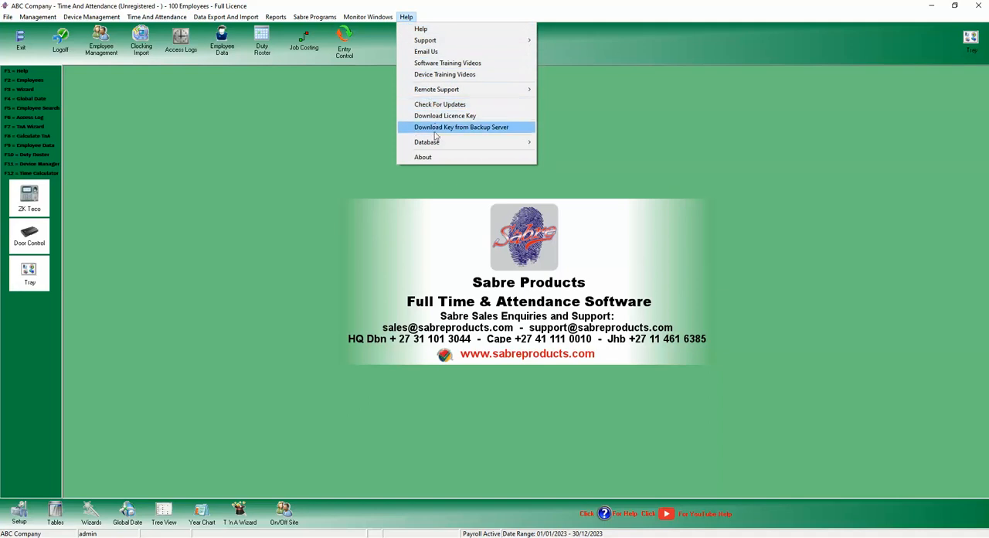
mouse_move(426, 142)
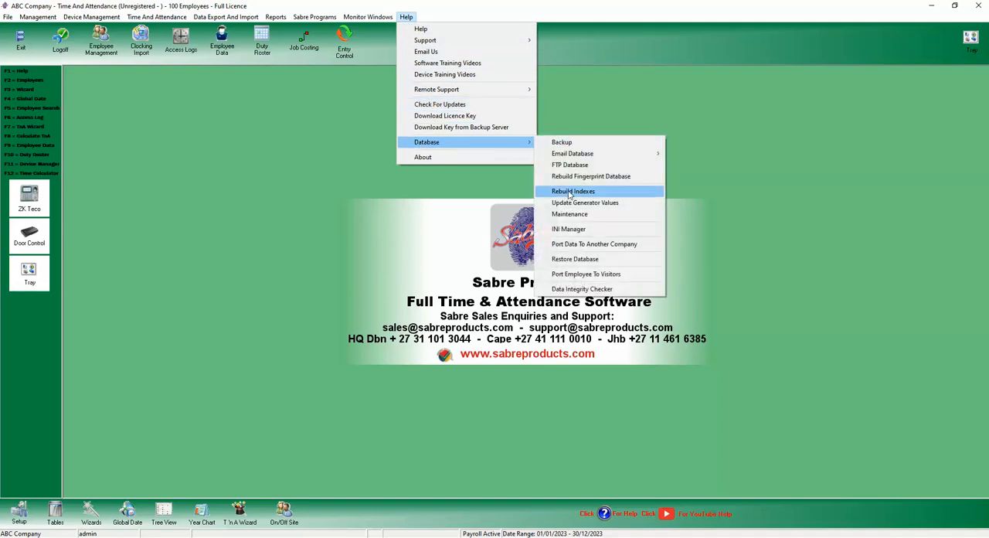
mouse_move(569, 229)
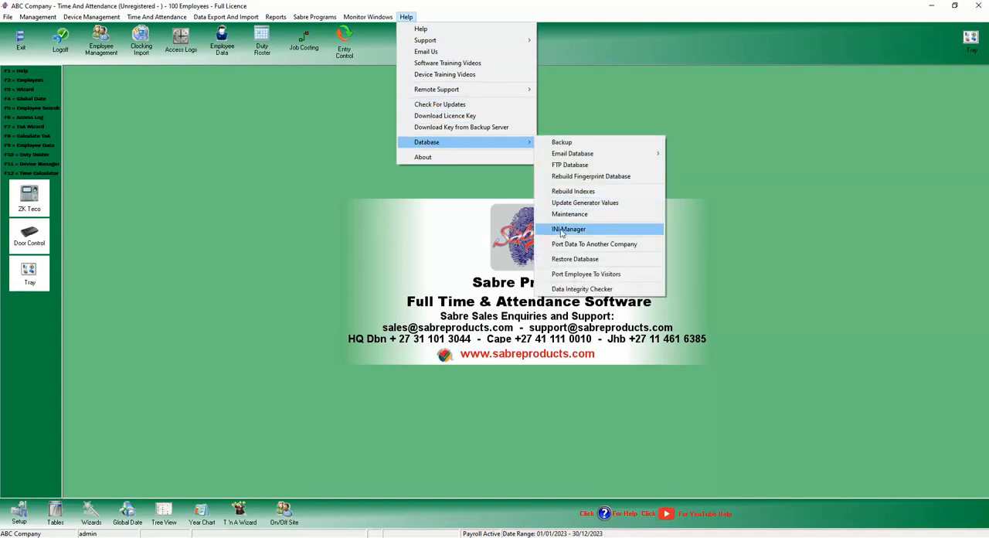
left_click(568, 229)
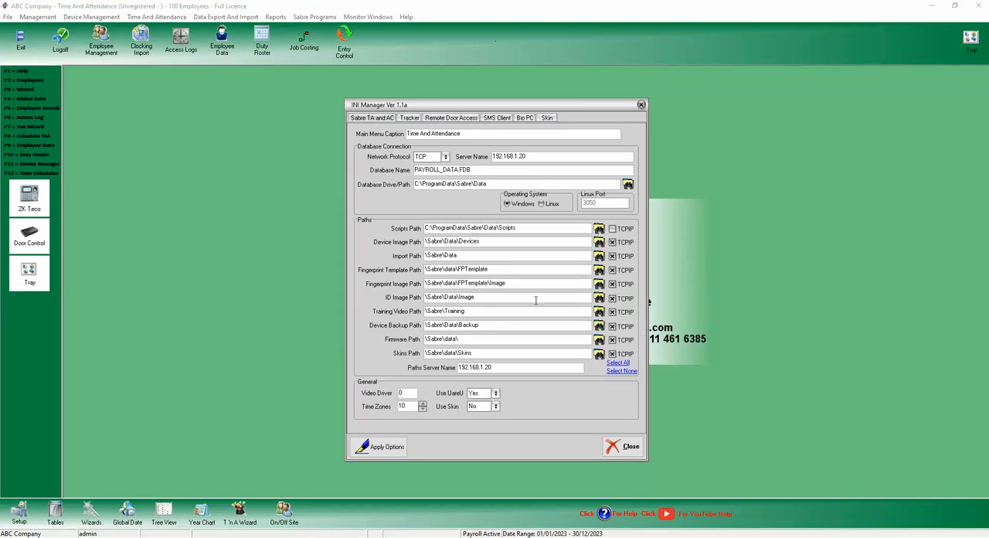
mouse_move(541, 396)
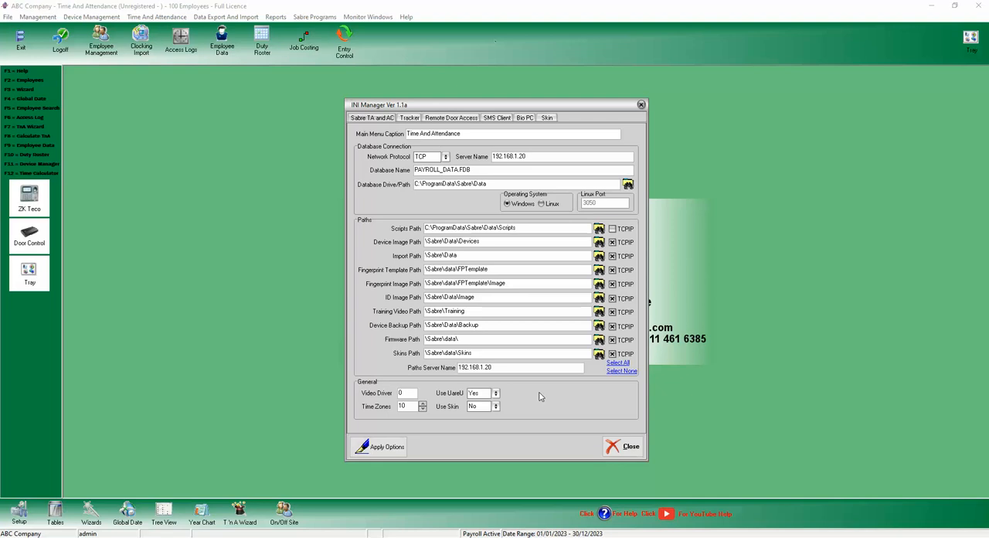
mouse_move(645, 249)
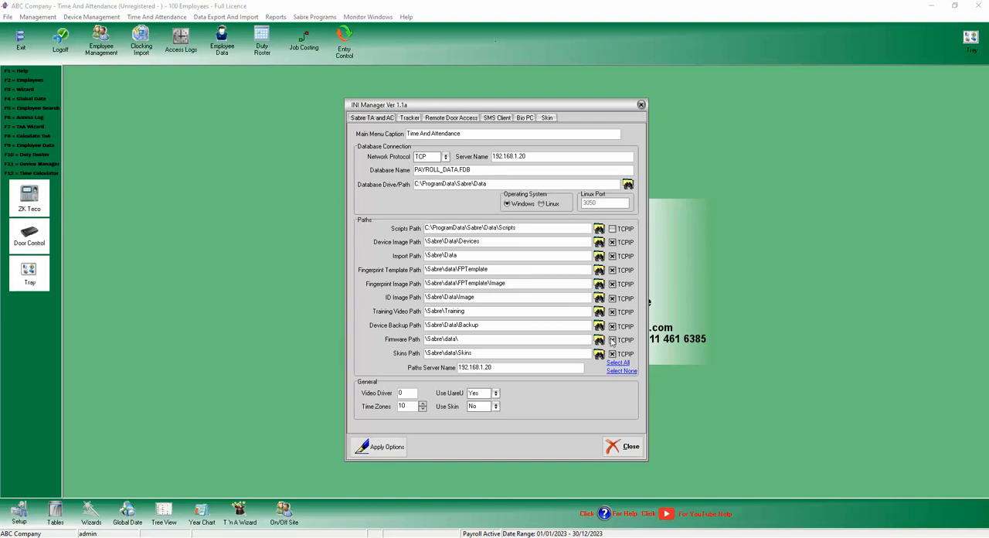
Show the Network Protocol choices for the database connection
left_click(445, 156)
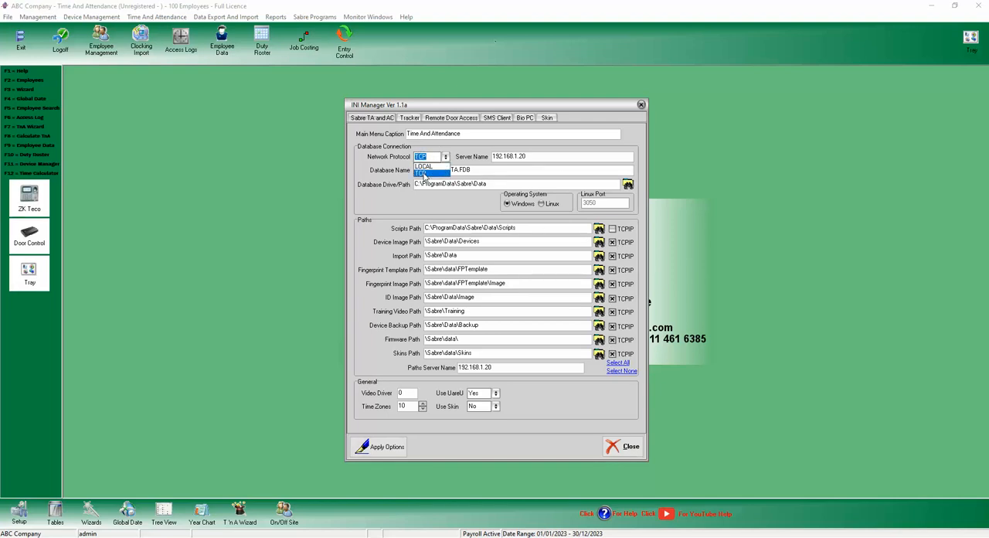
Switch Network Protocol to LOCAL then back to TCP, keeping server name 192.168.1.20
left_click(430, 173)
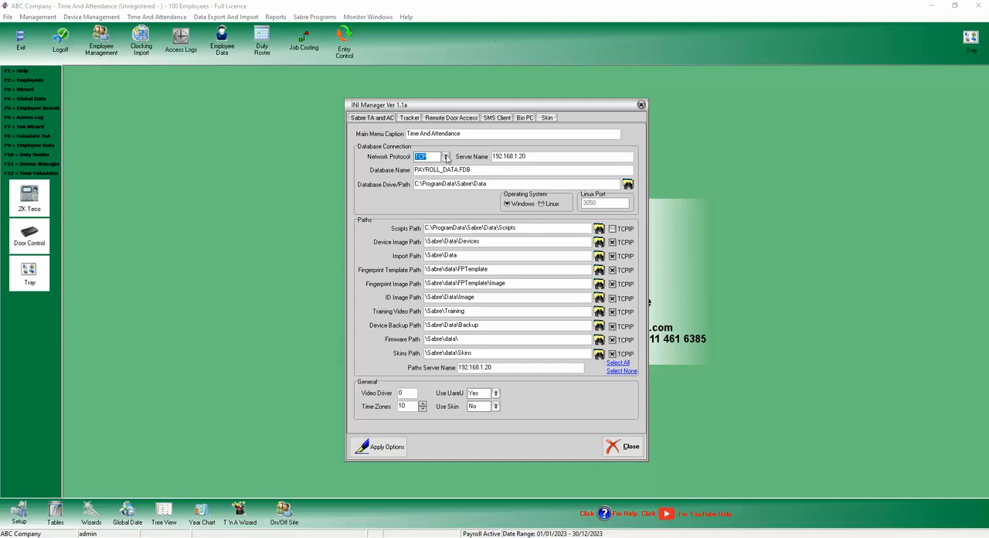
left_click(445, 157)
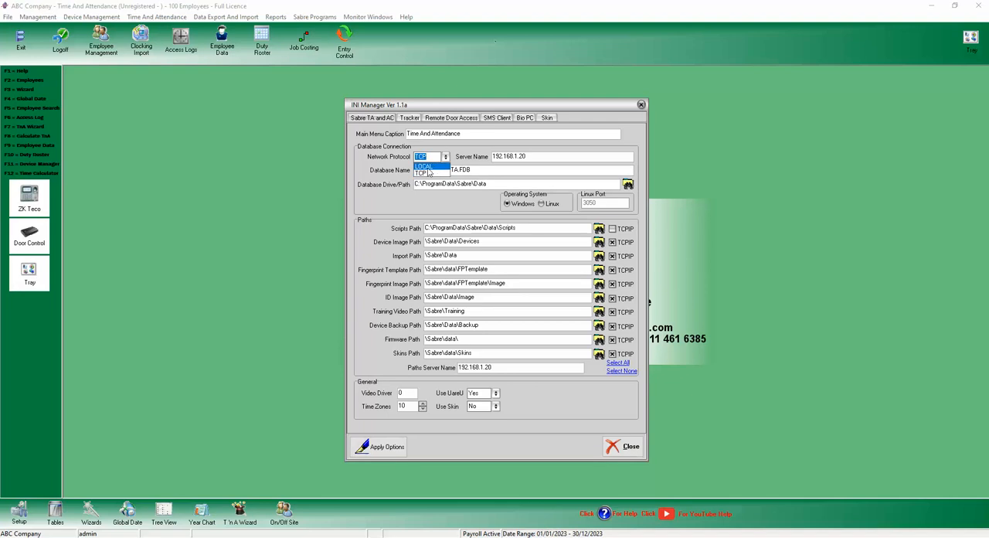
mouse_move(460, 156)
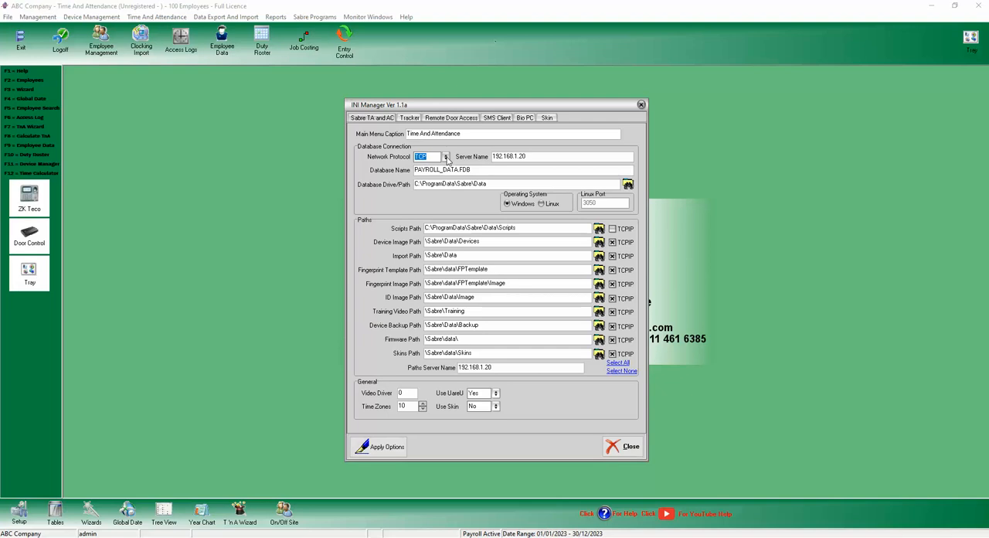
mouse_move(442, 157)
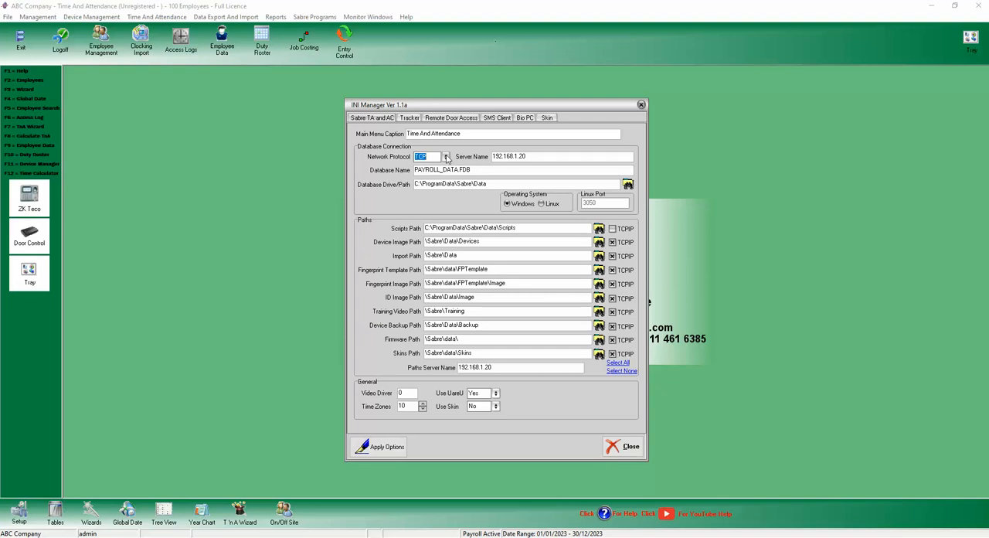
left_click(445, 156)
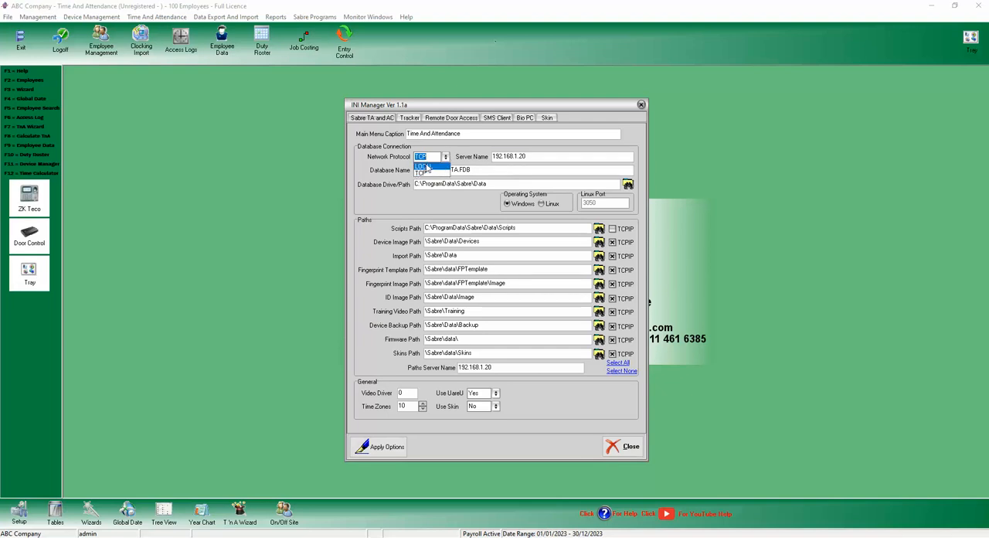
left_click(427, 163)
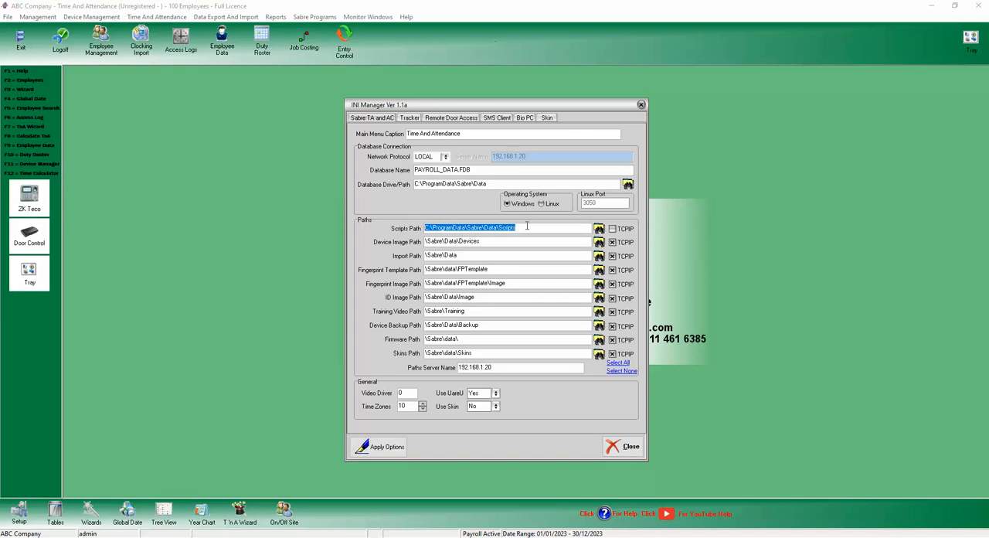
left_click(445, 156)
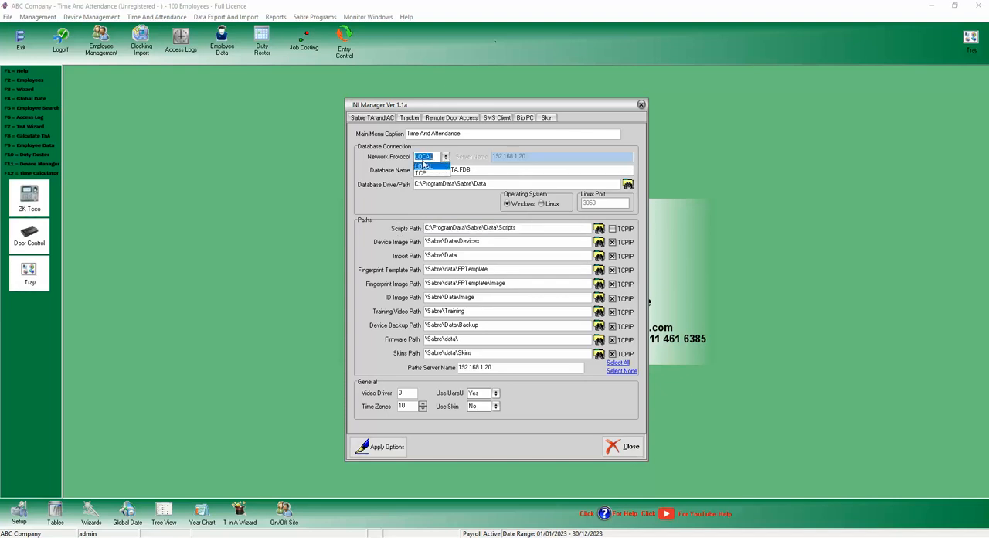
left_click(436, 172)
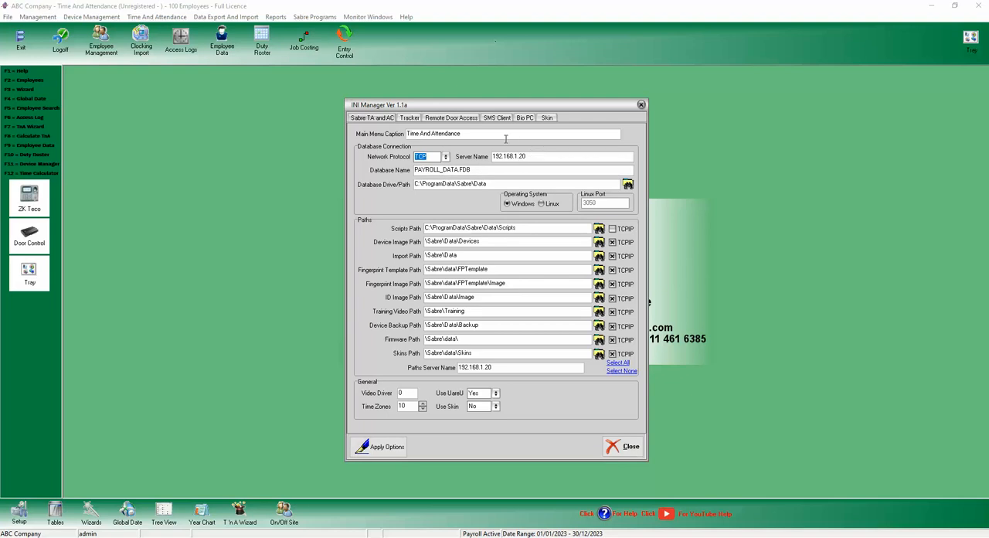
mouse_move(353, 183)
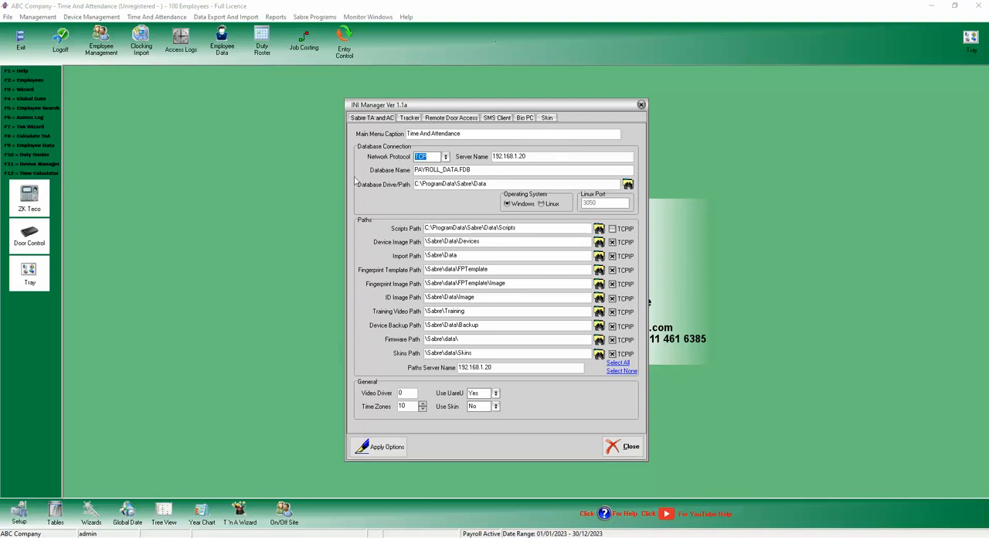
mouse_move(397, 213)
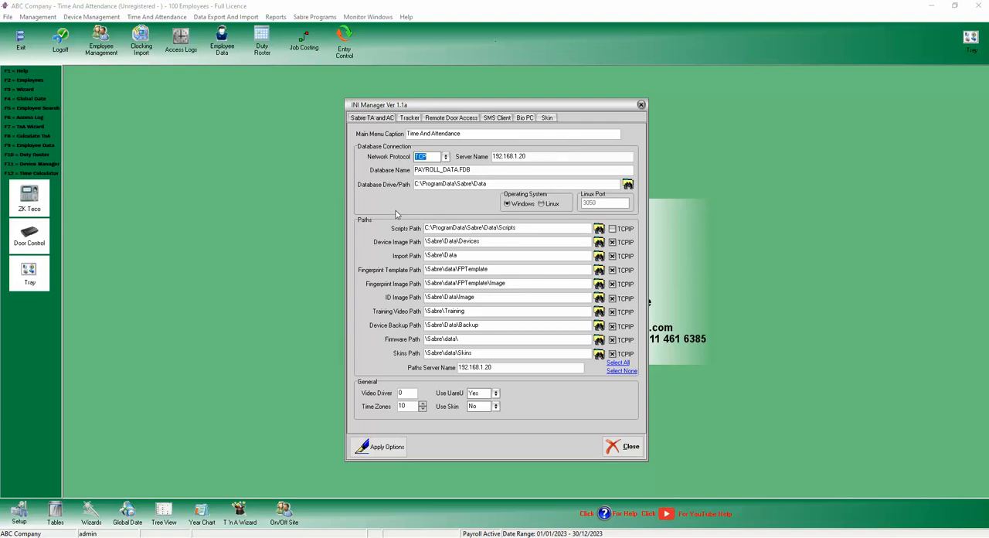
mouse_move(521, 168)
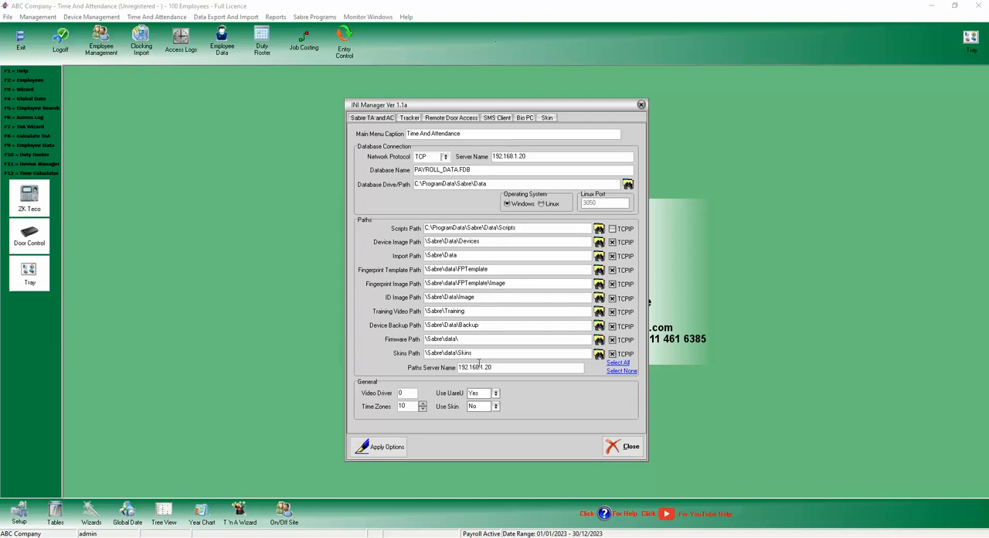
mouse_move(528, 238)
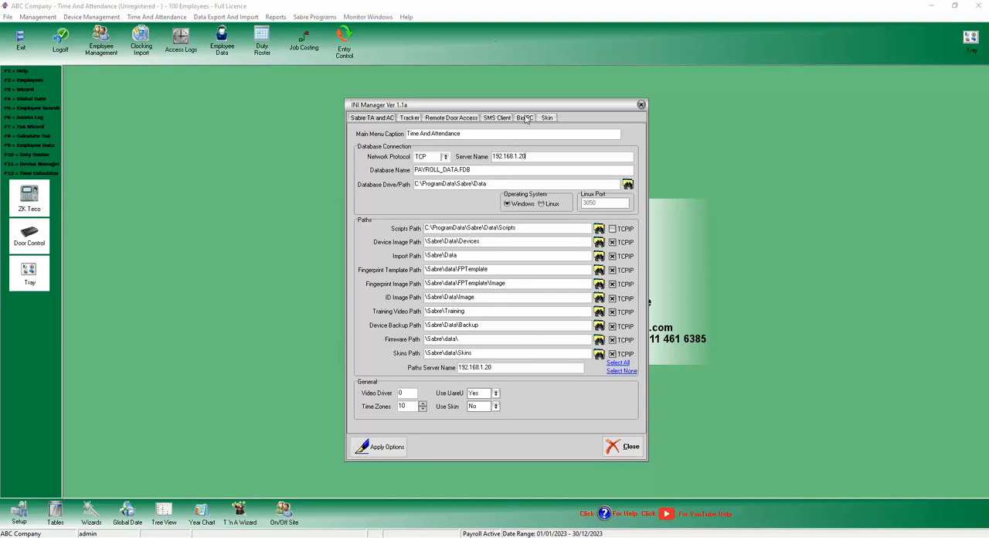
Review the Bio PC, Remote Door Access, SMS Client and Skin settings pages
left_click(523, 117)
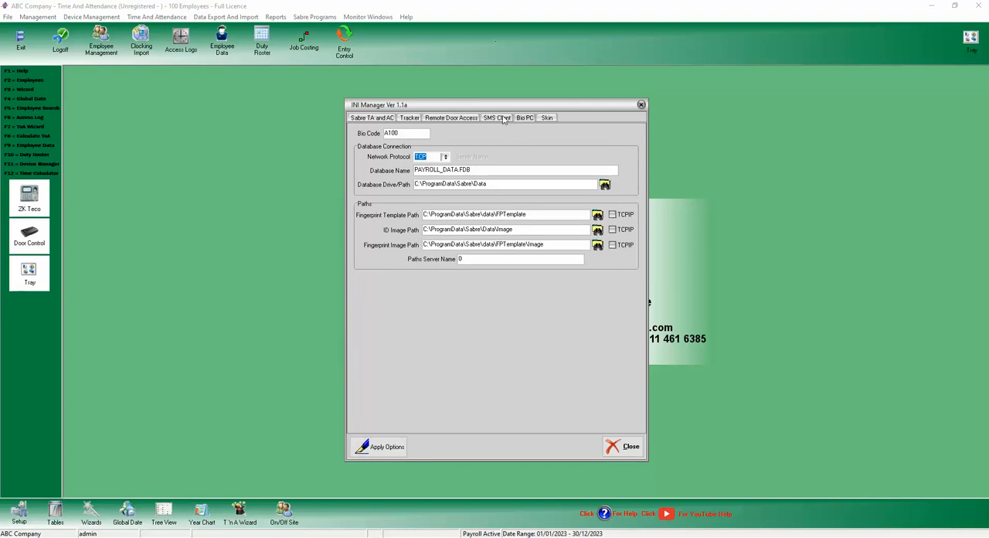
left_click(410, 117)
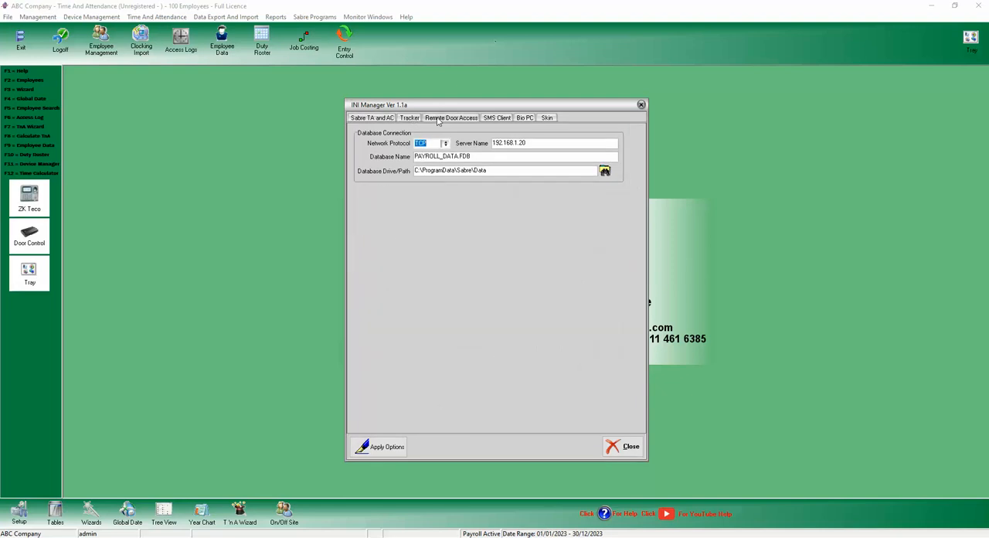
left_click(496, 118)
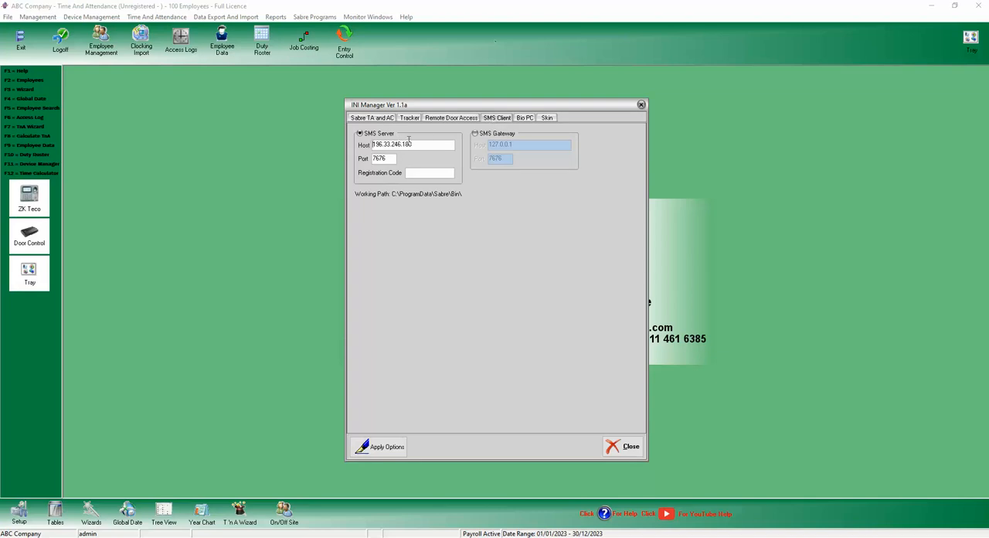
left_click(524, 117)
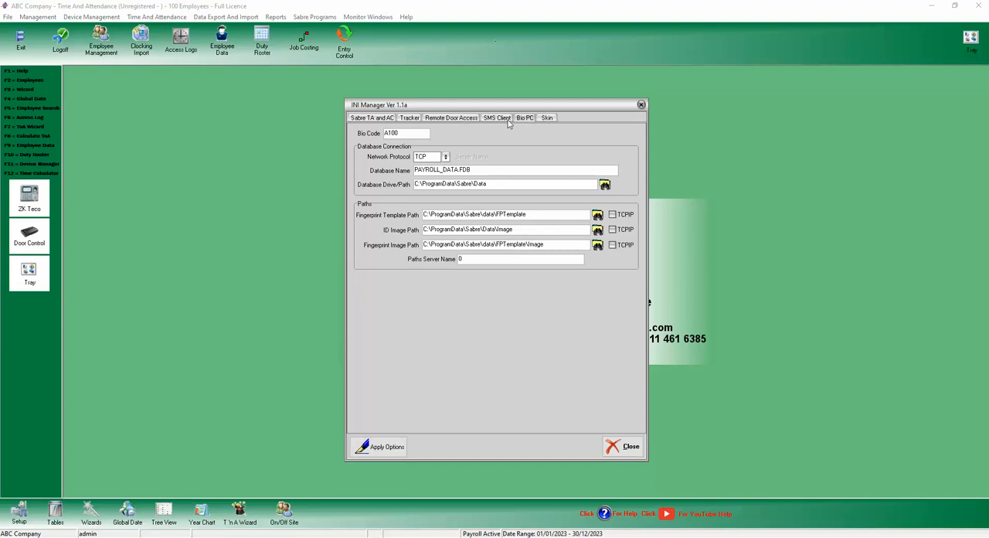
left_click(547, 118)
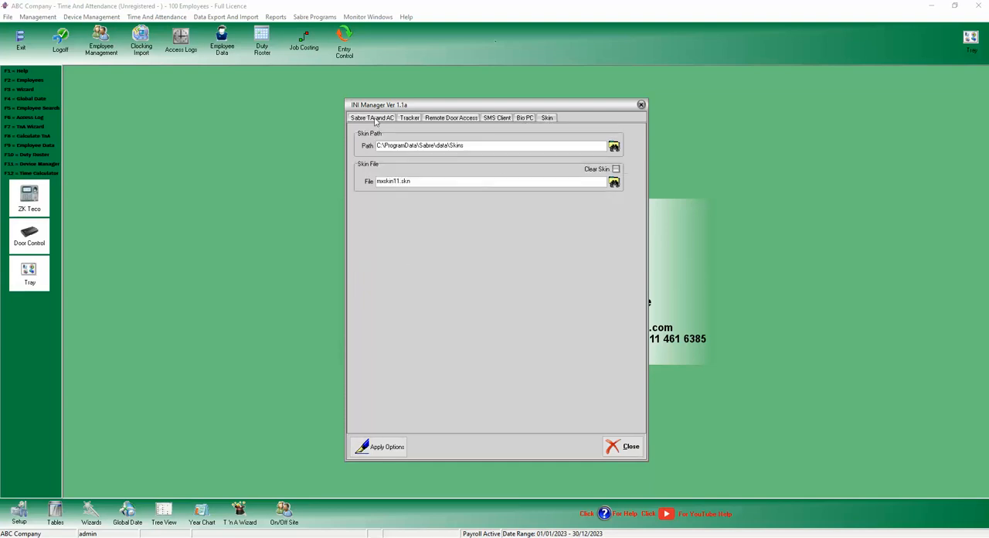
Return to the Sabre TA and AC page and apply the connection options
left_click(371, 117)
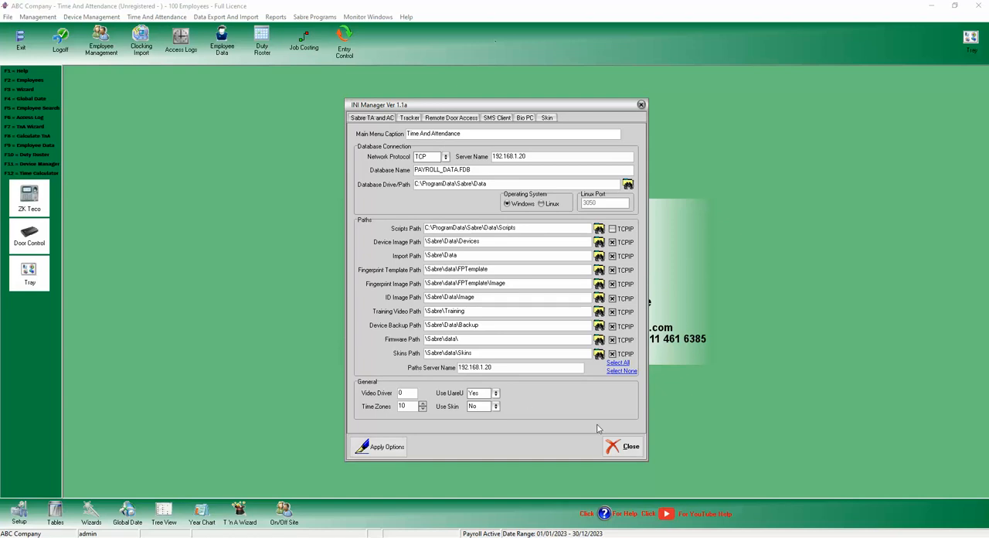
left_click(387, 447)
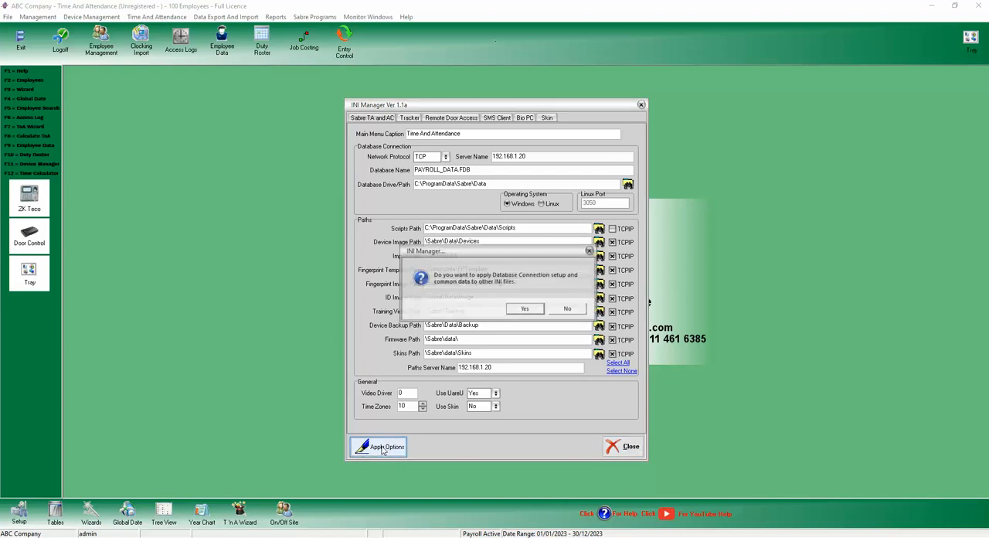